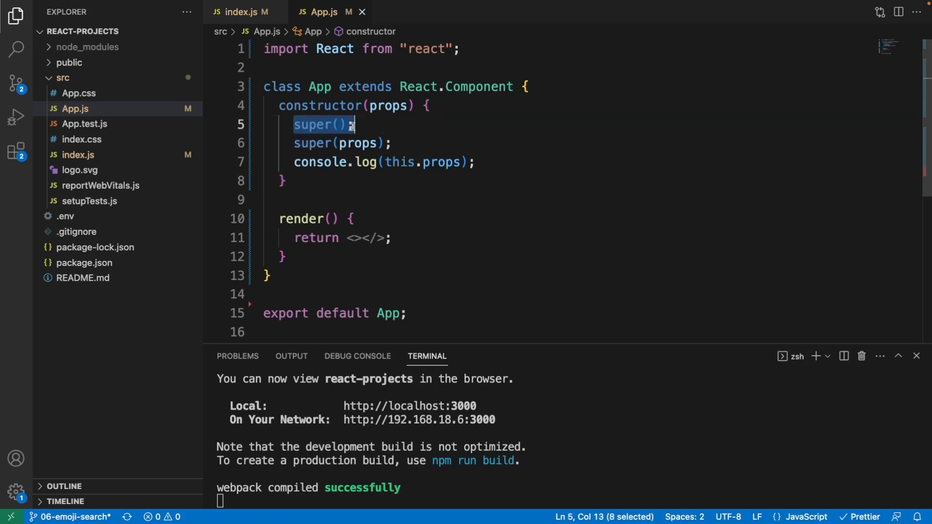
Step: Comment out the super(props) line in the App constructor and save App.js
left_click(393, 142)
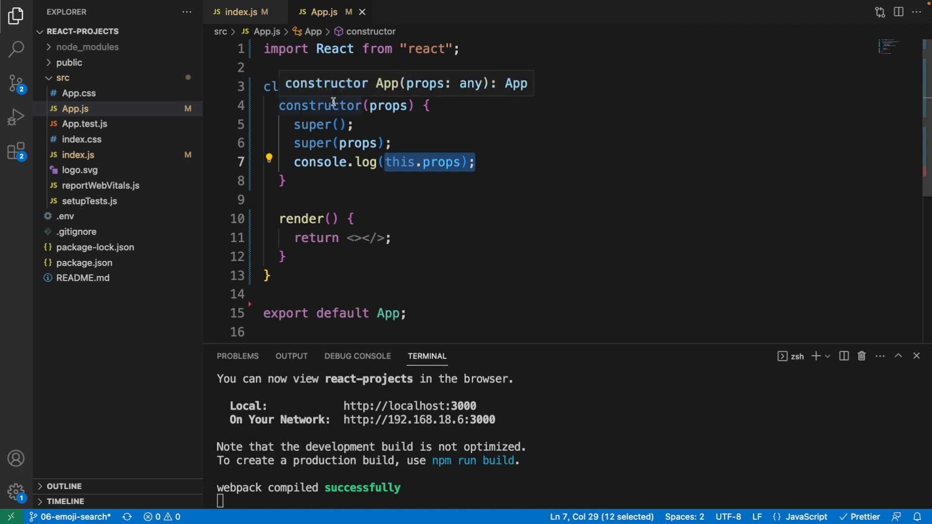
mouse_move(353, 143)
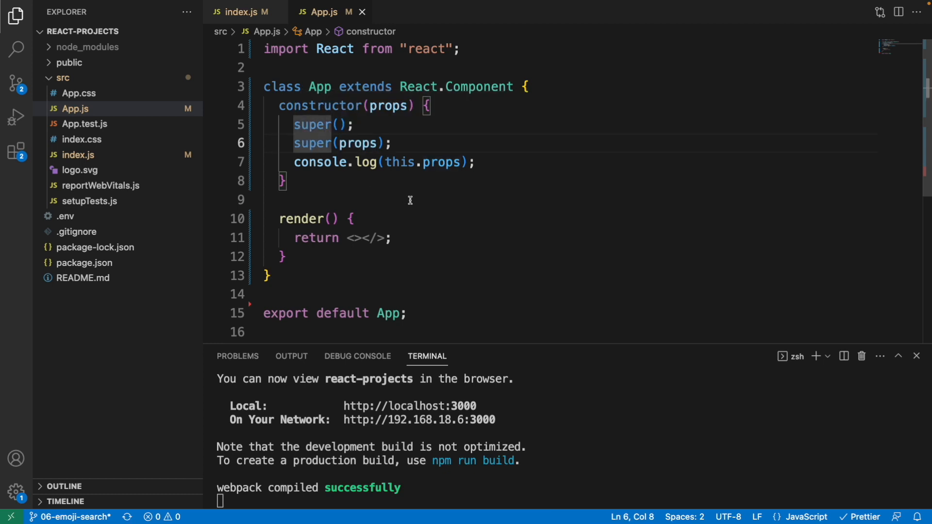
type("//")
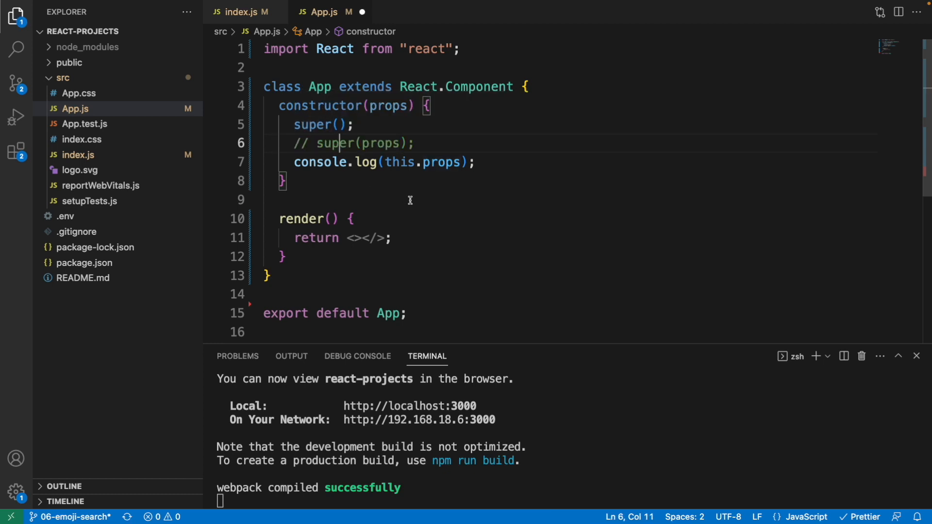
key("ctrl+s")
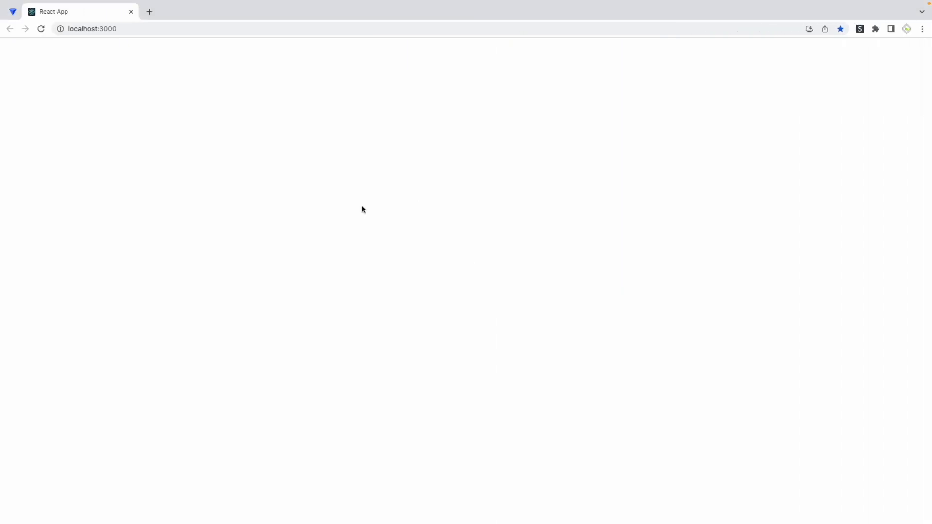
Step: Show in the DevTools console that App.js line 7 logs this.props as undefined
key("F12")
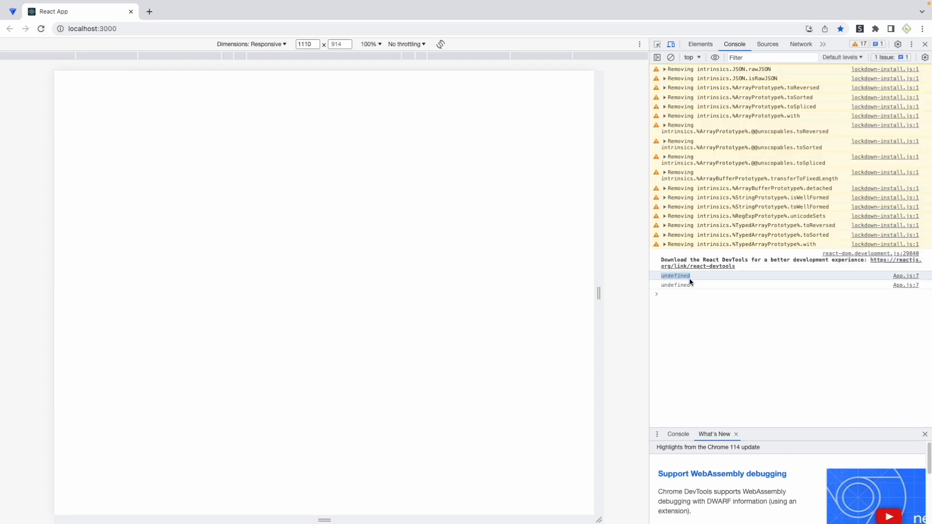
left_click(675, 285)
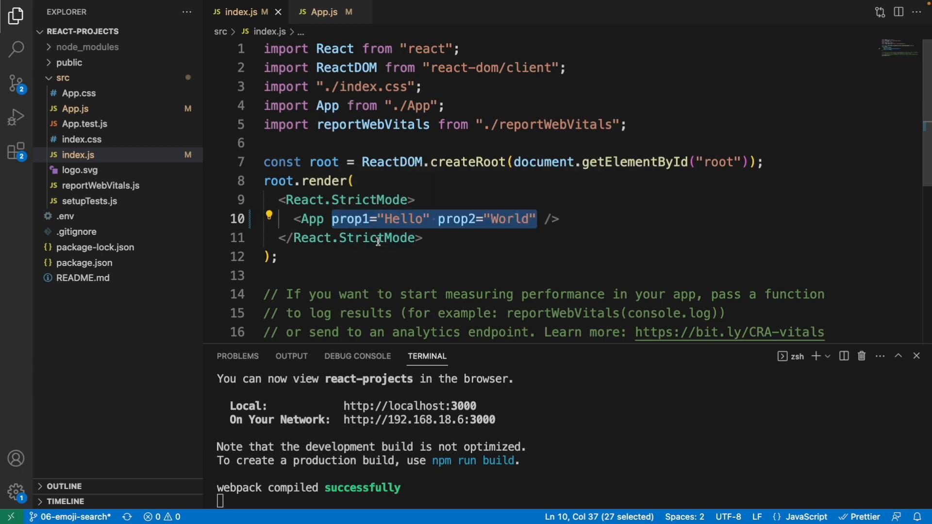
mouse_move(497, 218)
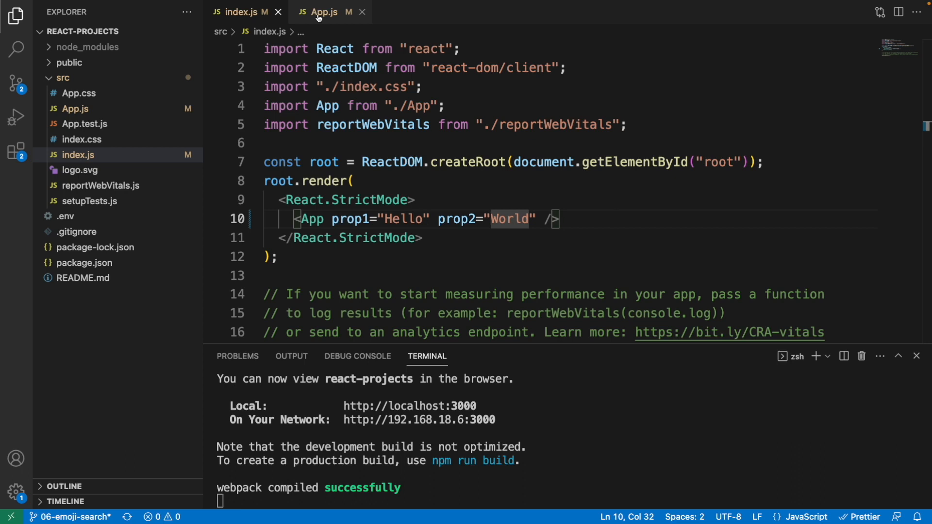
Step: Return to App.js and restore super(props) so the constructor's this.props log receives props
left_click(322, 12)
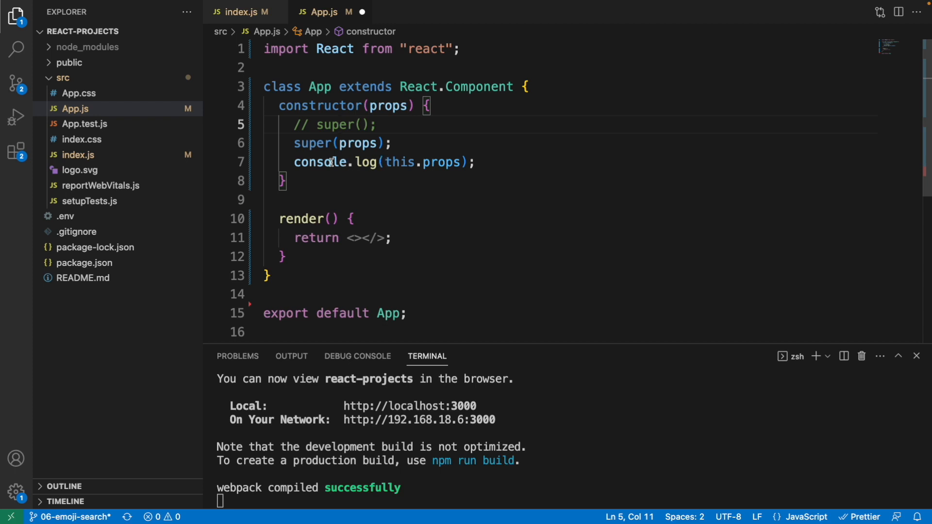
mouse_move(395, 162)
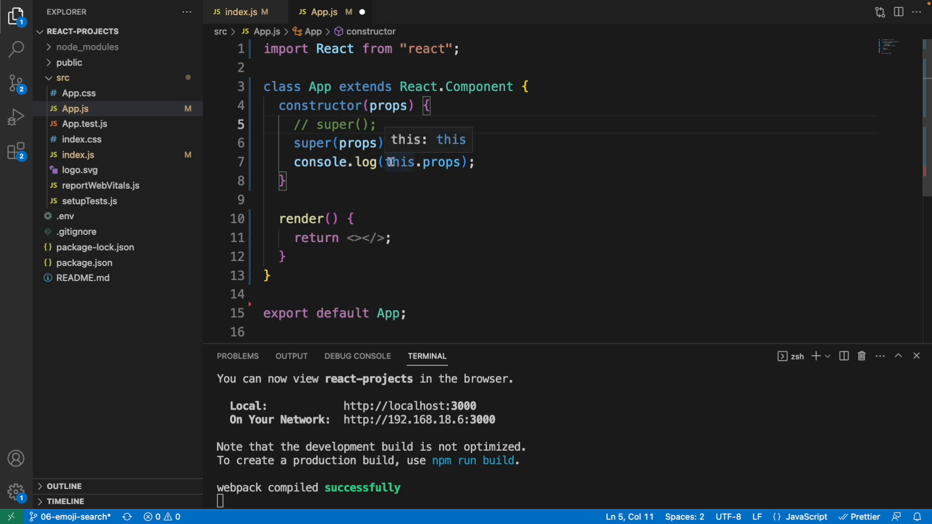
double_click(422, 162)
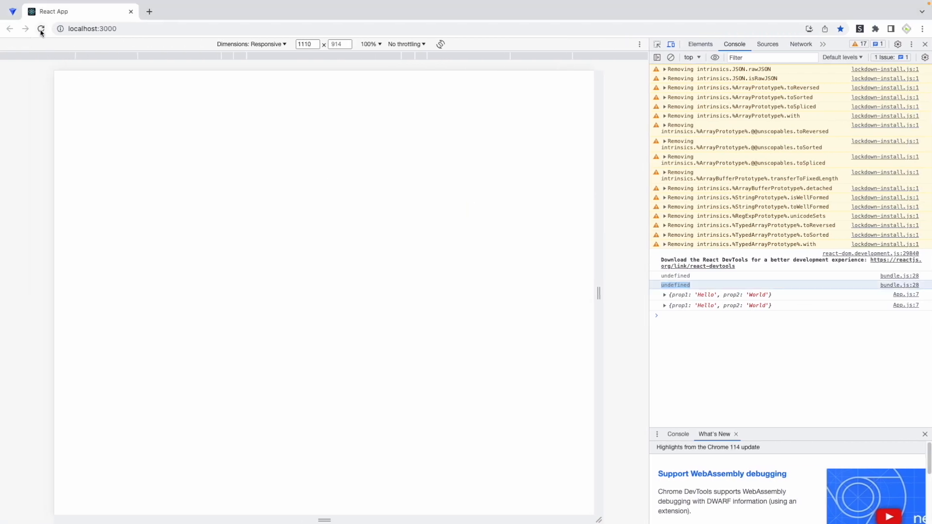
Step: Reload the app and expand the logged object containing prop1 'Hello' and prop2 'World'
left_click(41, 28)
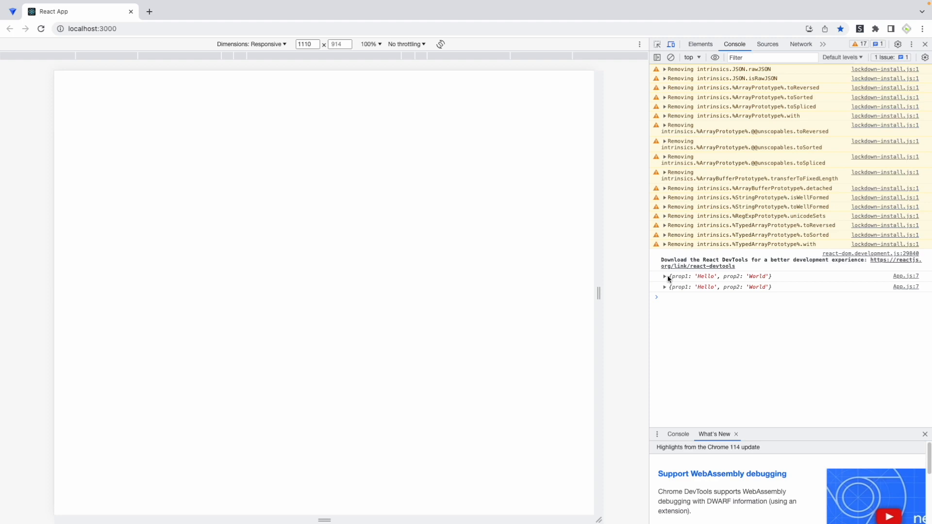
left_click(664, 275)
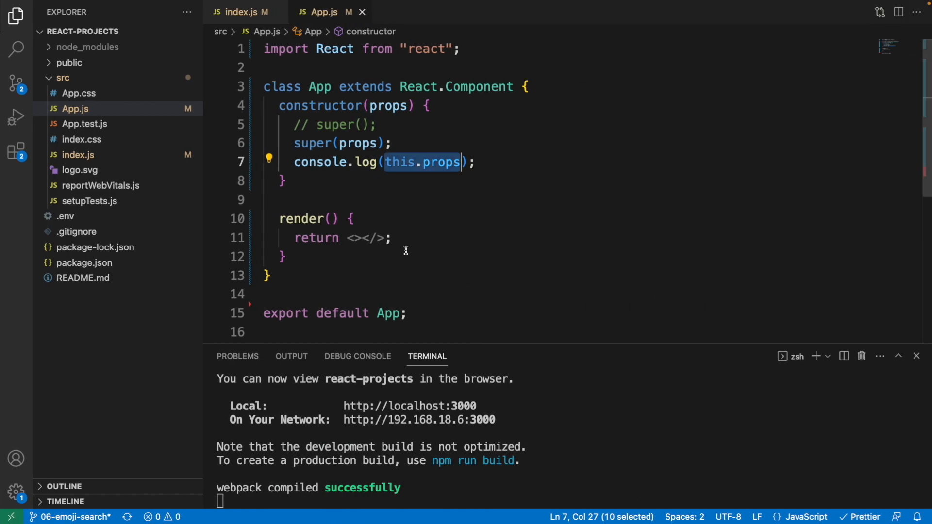
mouse_move(396, 172)
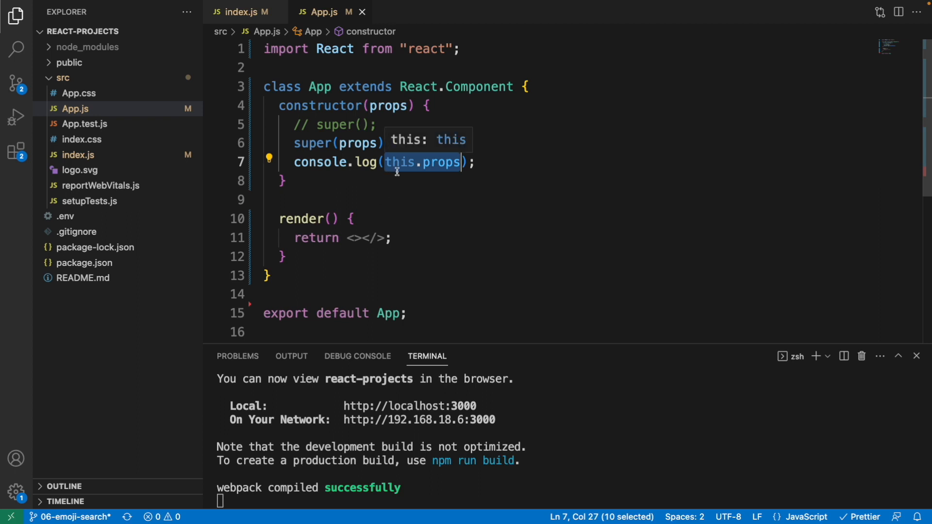
mouse_move(396, 174)
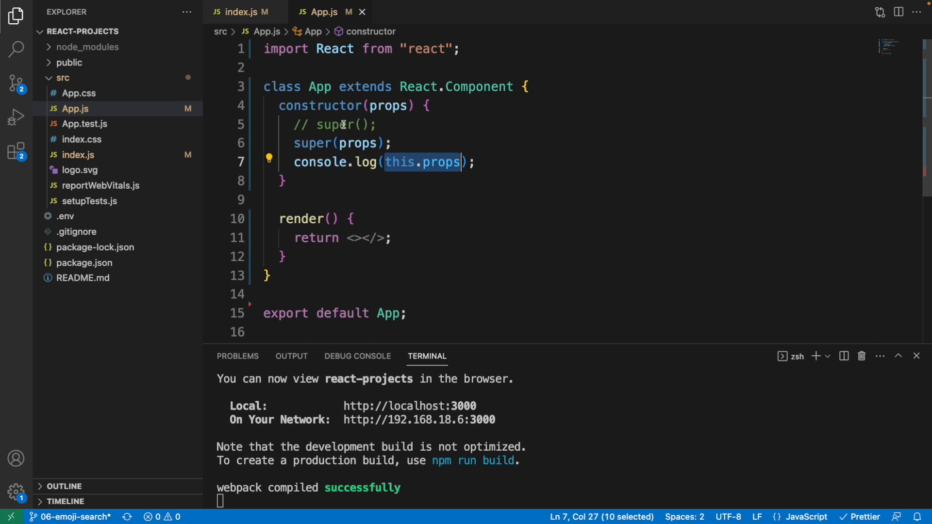
mouse_move(351, 143)
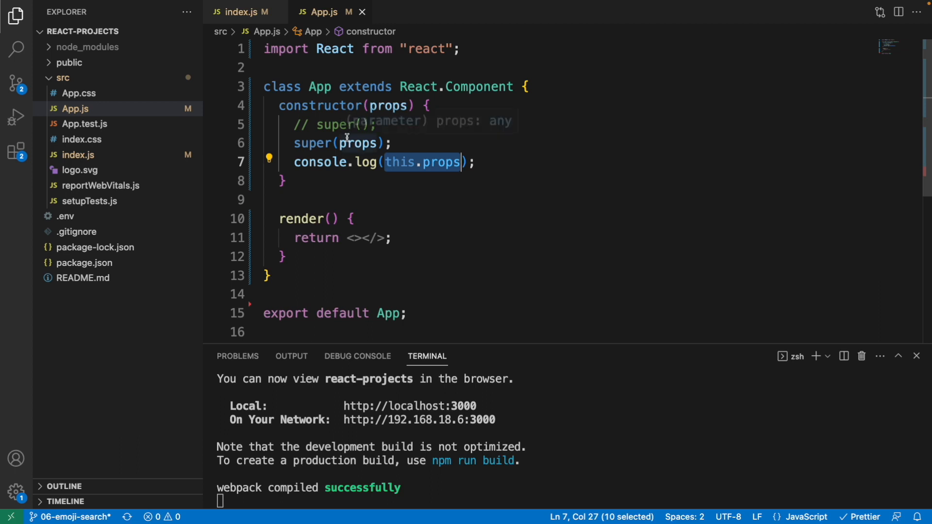
Step: Replace render's empty fragment with console.log("outside constructor: ", this.props) and comment the old super(props) line
left_click(393, 238)
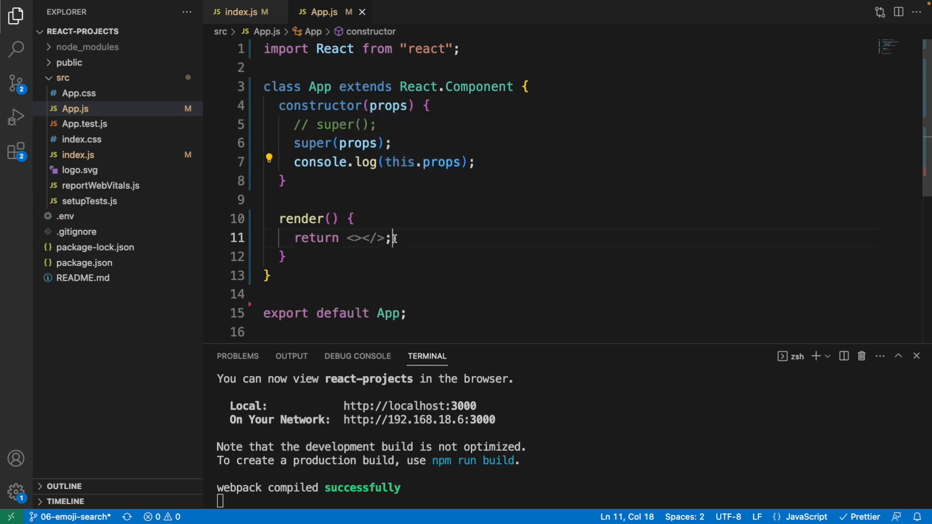
type("console.log()")
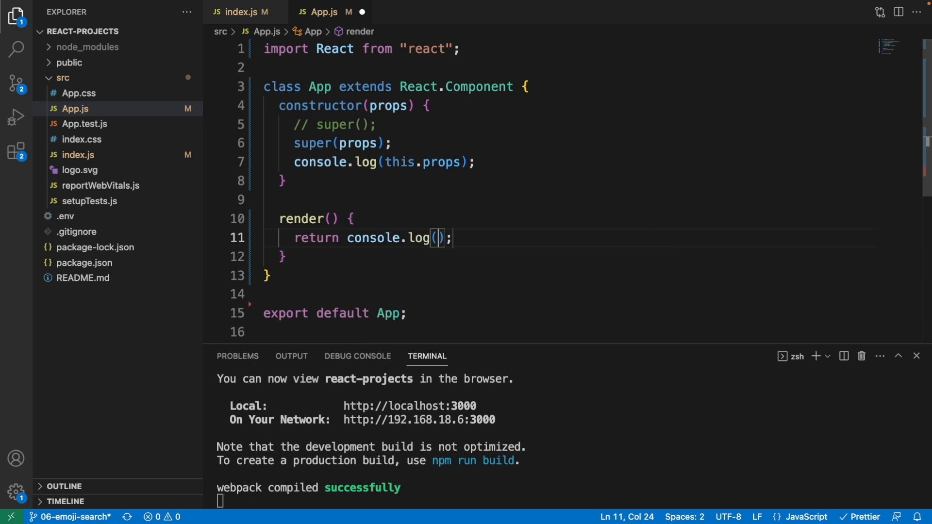
type("\"outside \"")
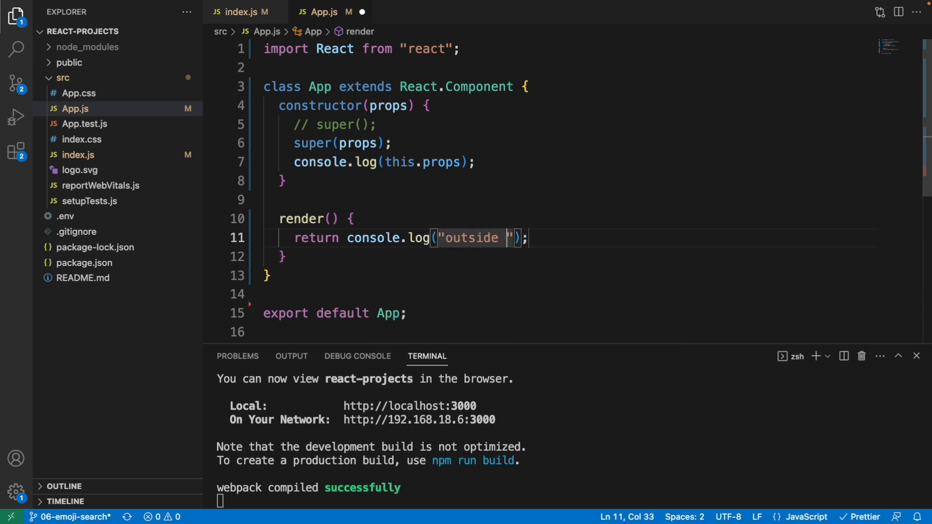
type("constructor:")
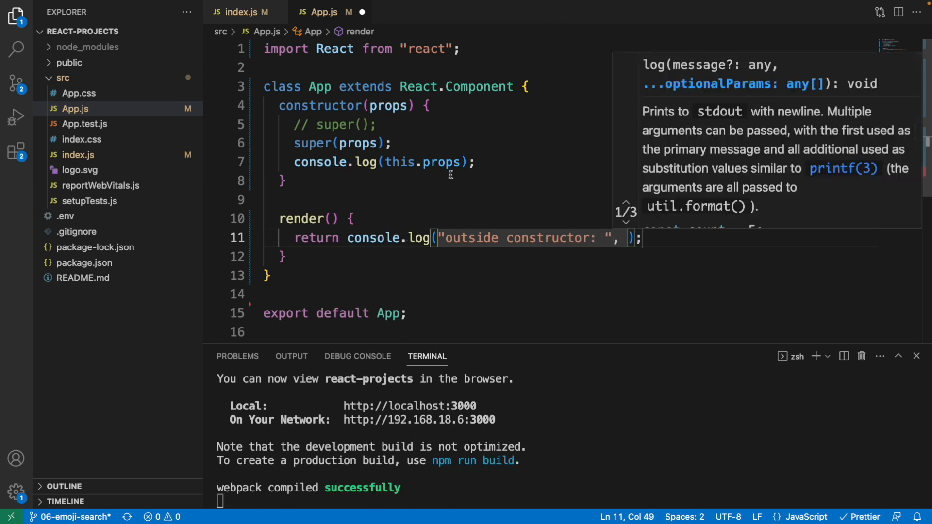
type("this.")
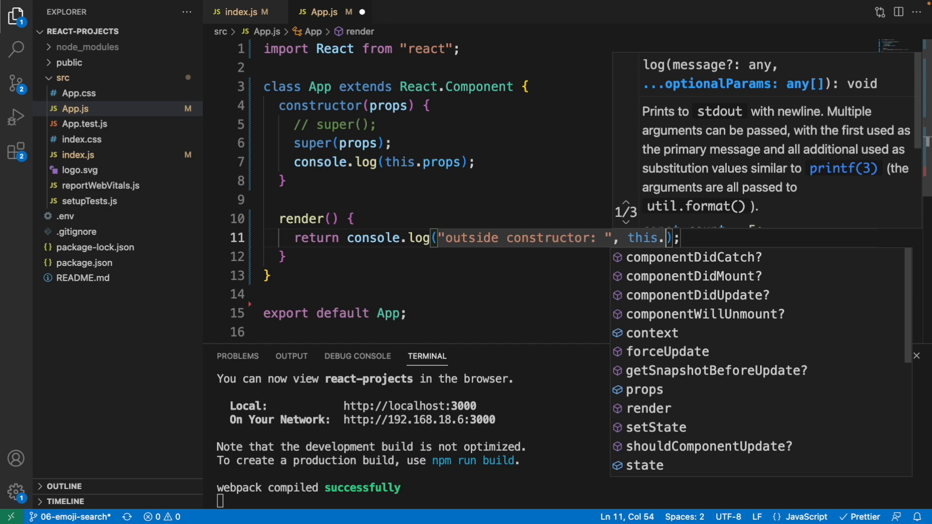
type("props")
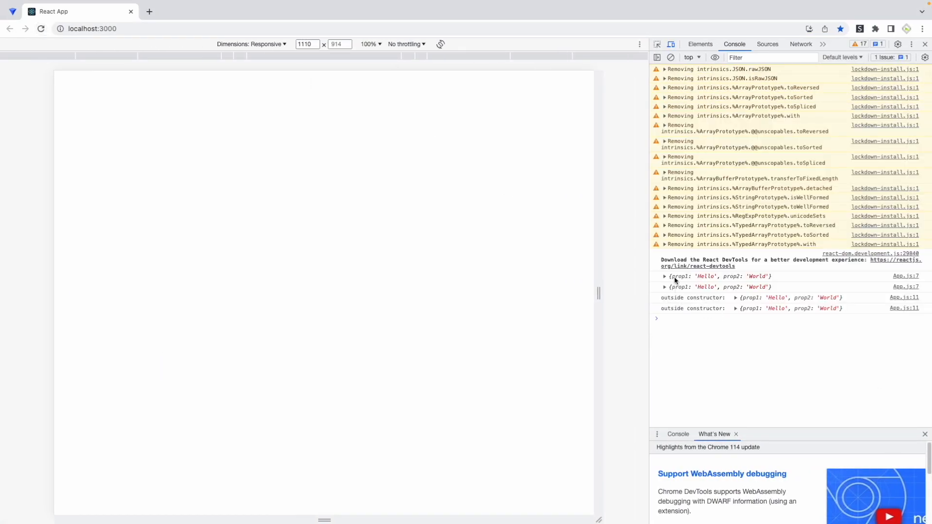
mouse_move(697, 279)
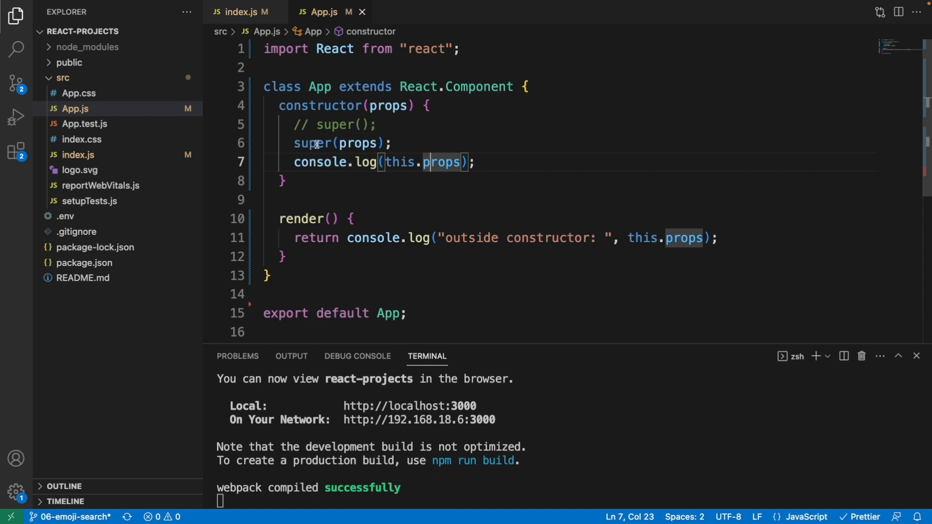
type("//")
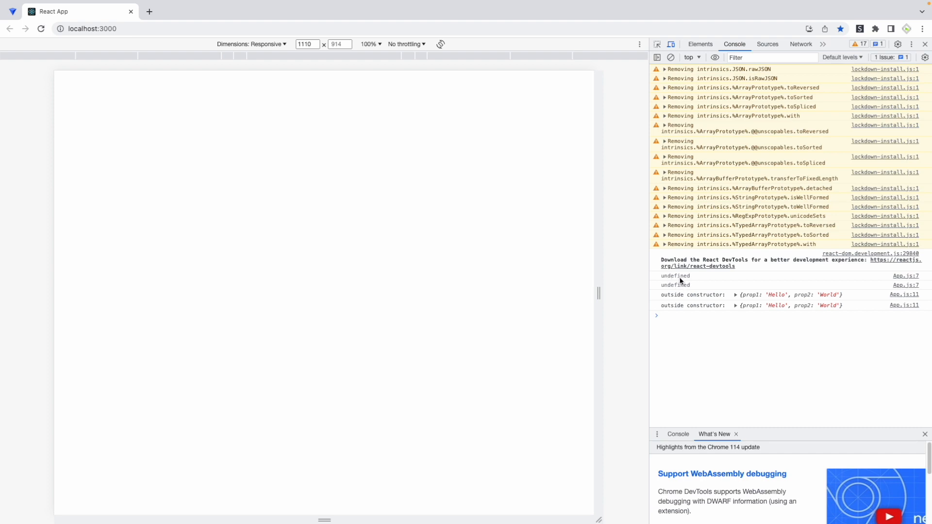
mouse_move(737, 301)
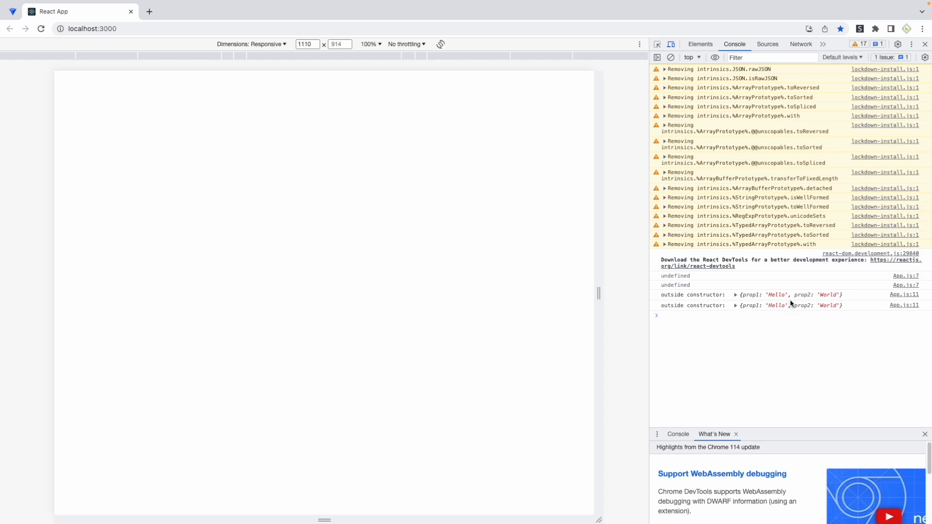
mouse_move(766, 308)
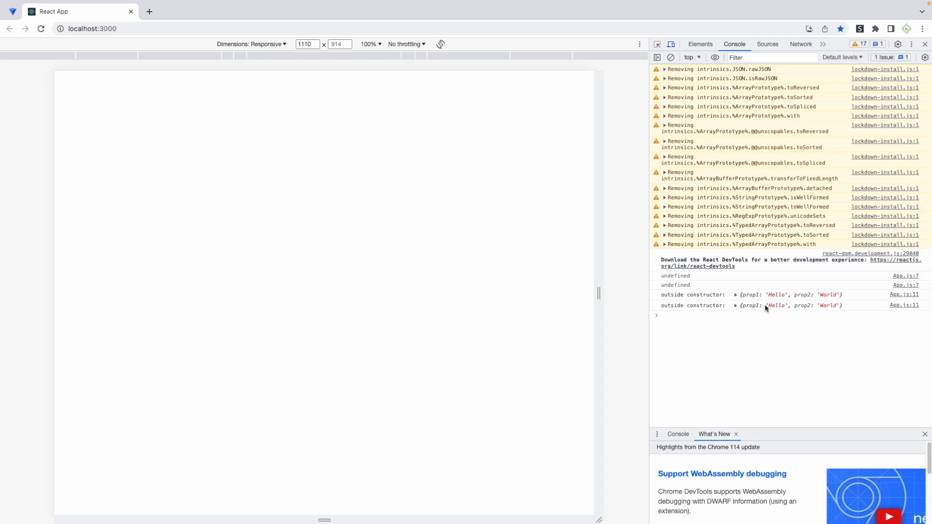